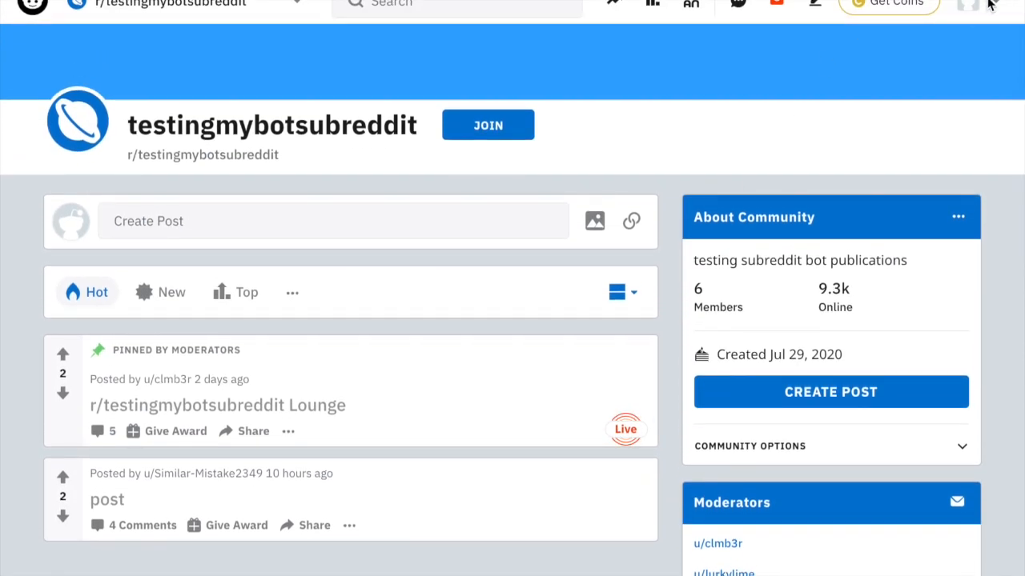
mouse_move(144, 112)
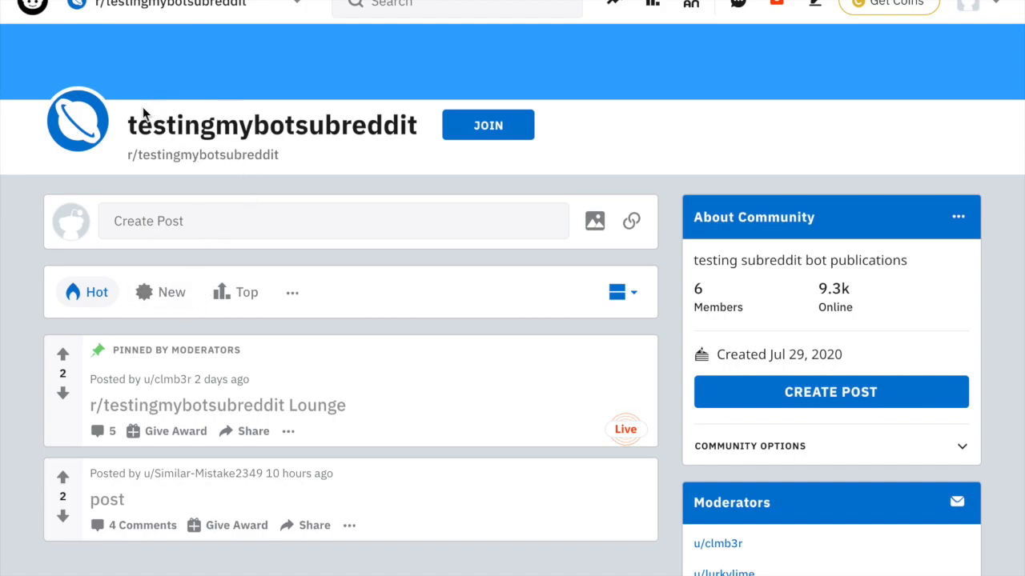
- Join r/testingmybotsubreddit and open its pinned Lounge chat
left_click(487, 125)
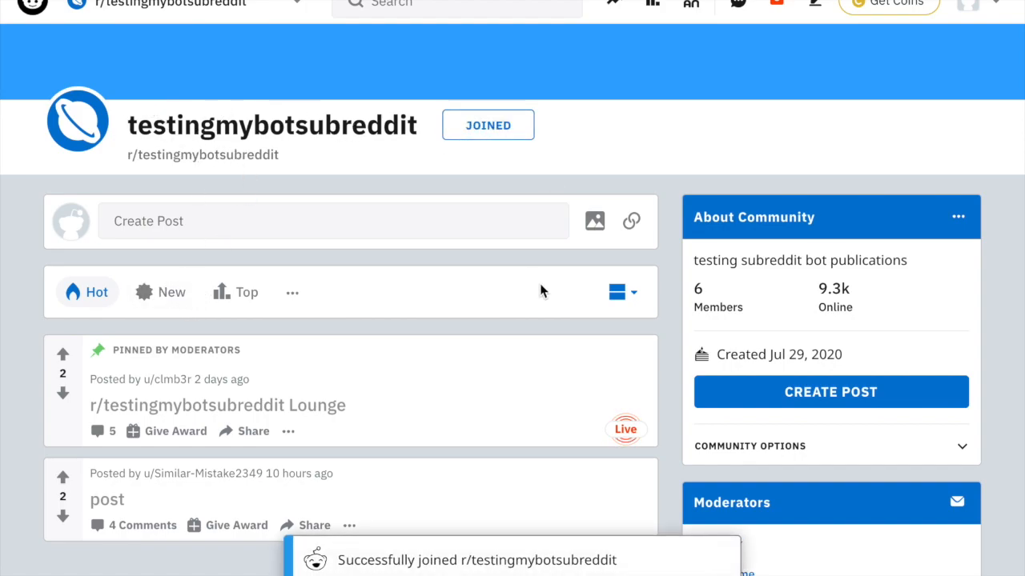
left_click(218, 403)
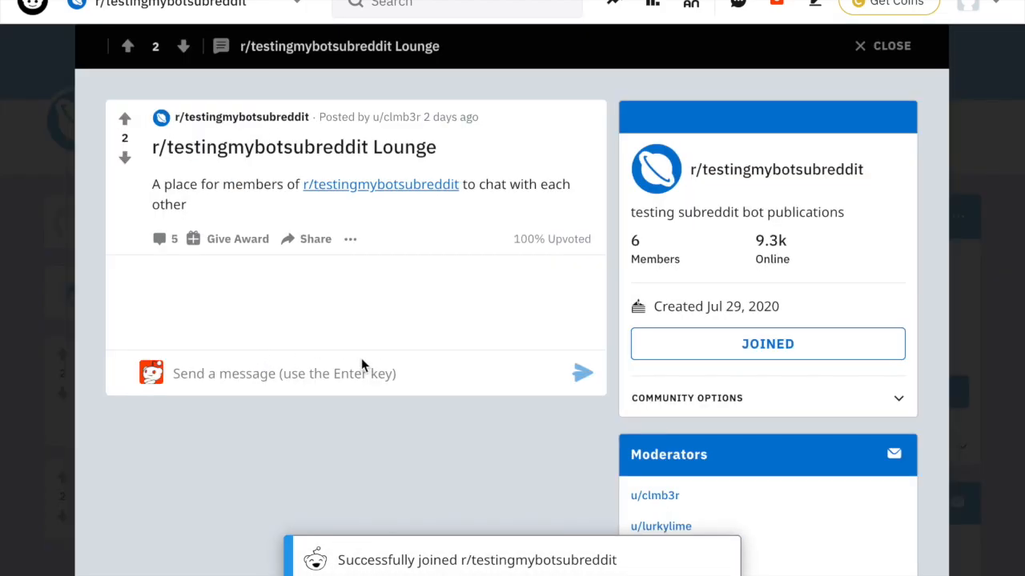
- Post the message "Wow this post is awesome!" in the Lounge chat as ETHtheWorld
scroll("down", 3)
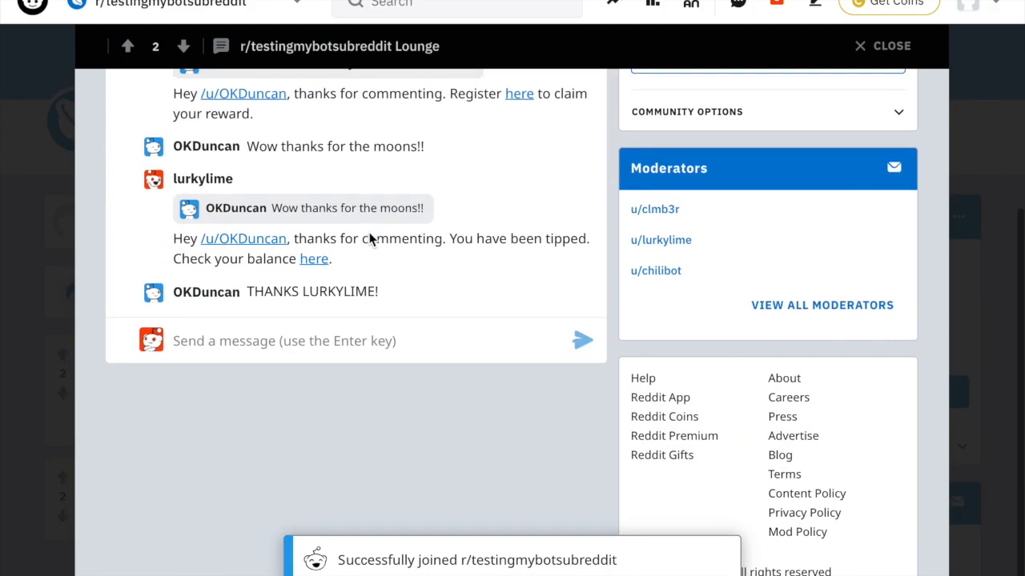
type("Wow")
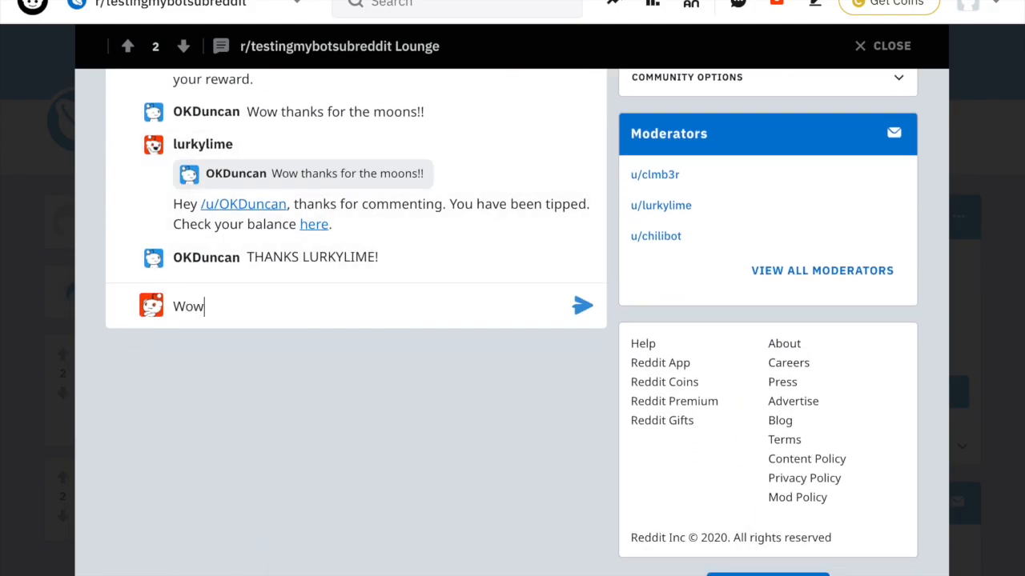
type("this post is")
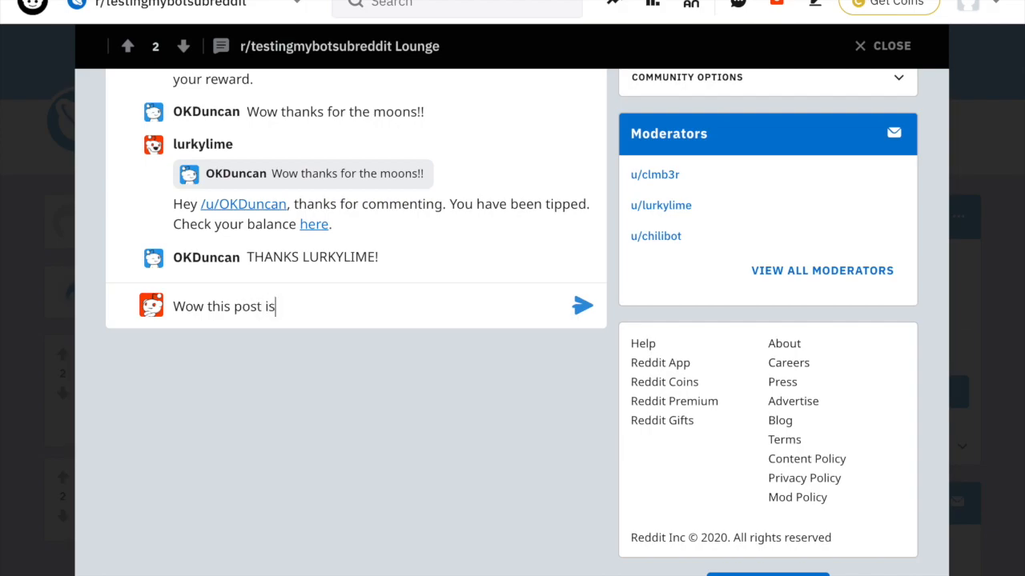
type("awesome")
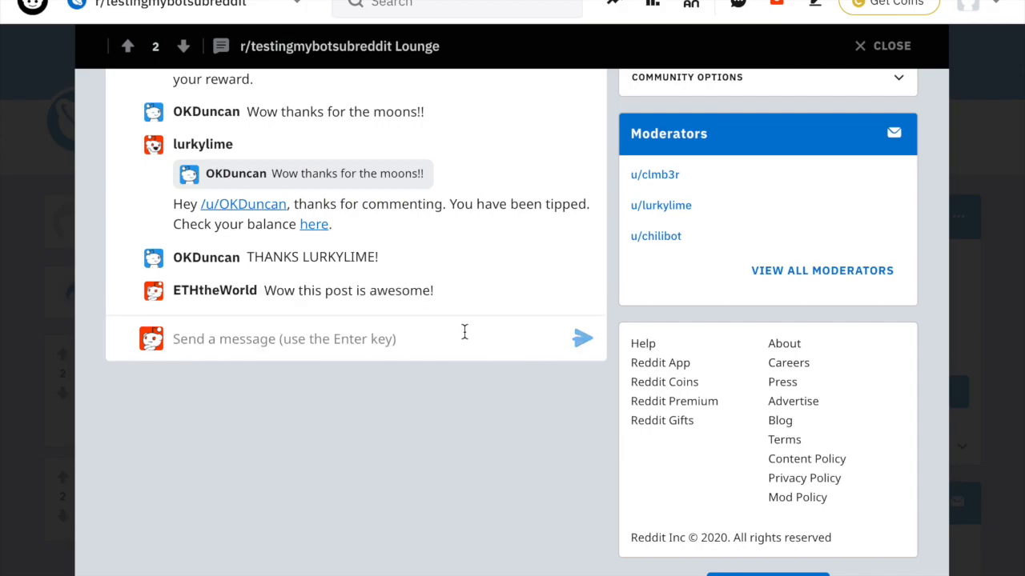
mouse_move(616, 403)
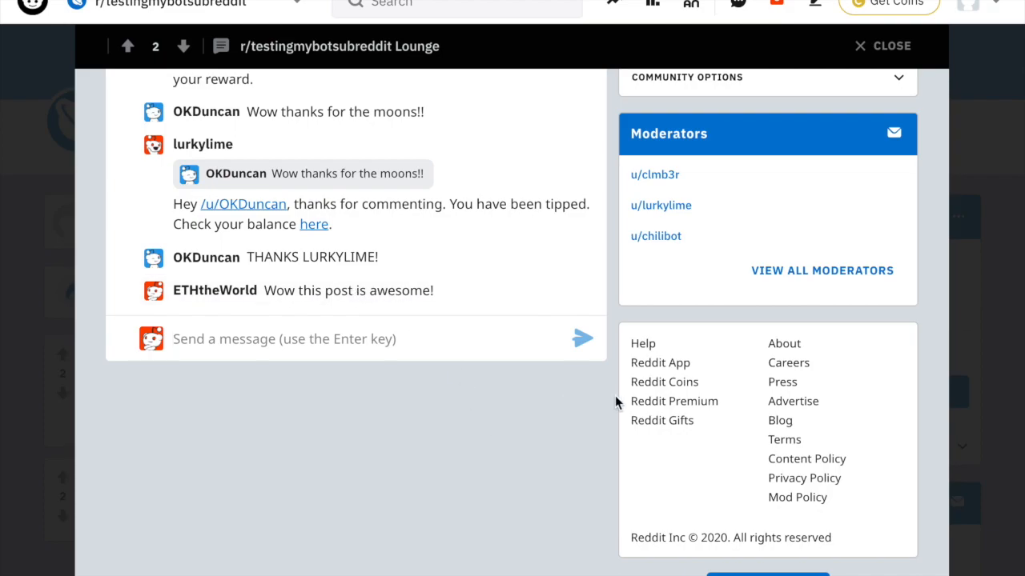
scroll("up", 3)
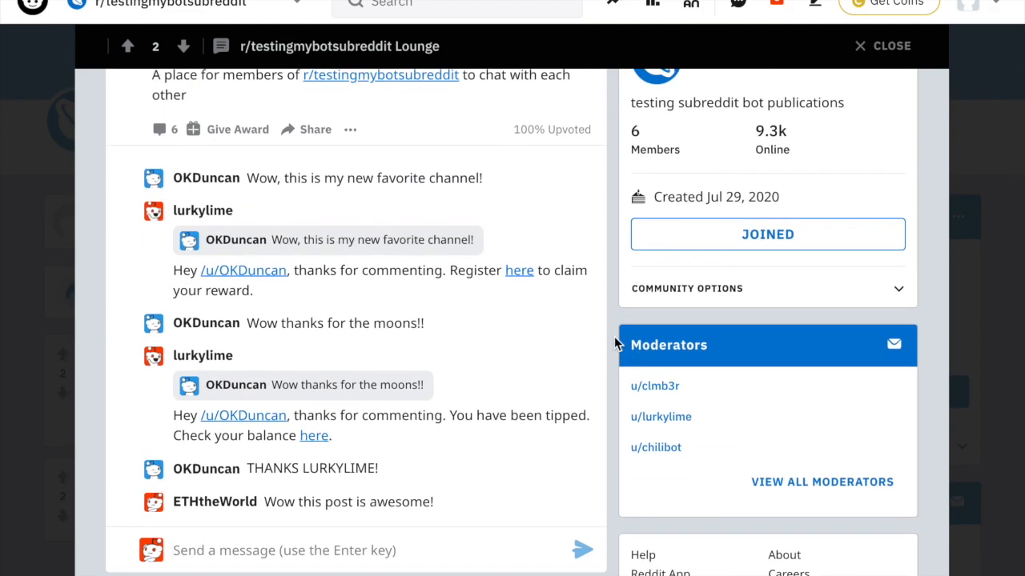
scroll("up", 3)
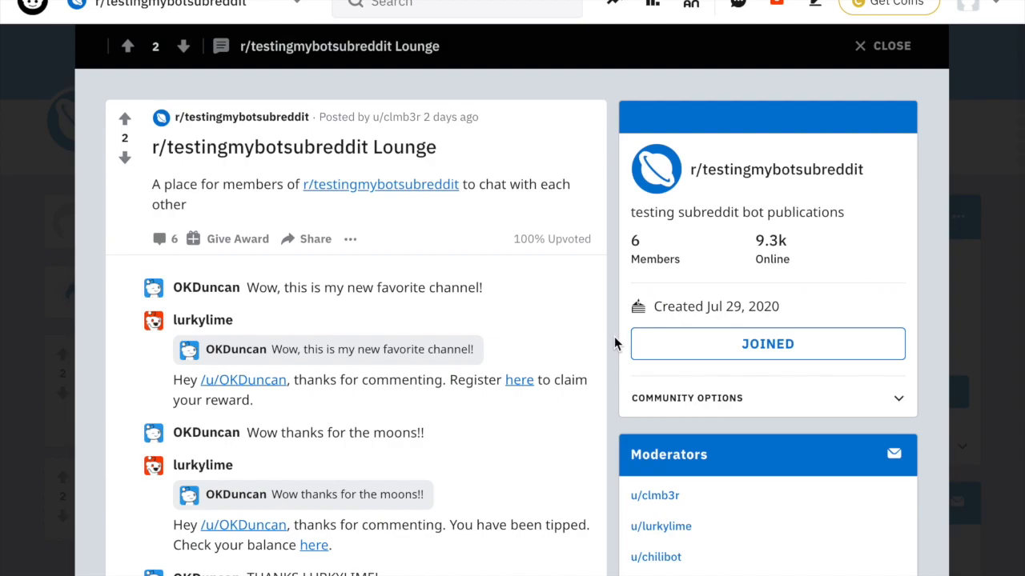
- Follow the bot reply's 'here' link to reach the Abridged wallet sign-in page
scroll("down", 3)
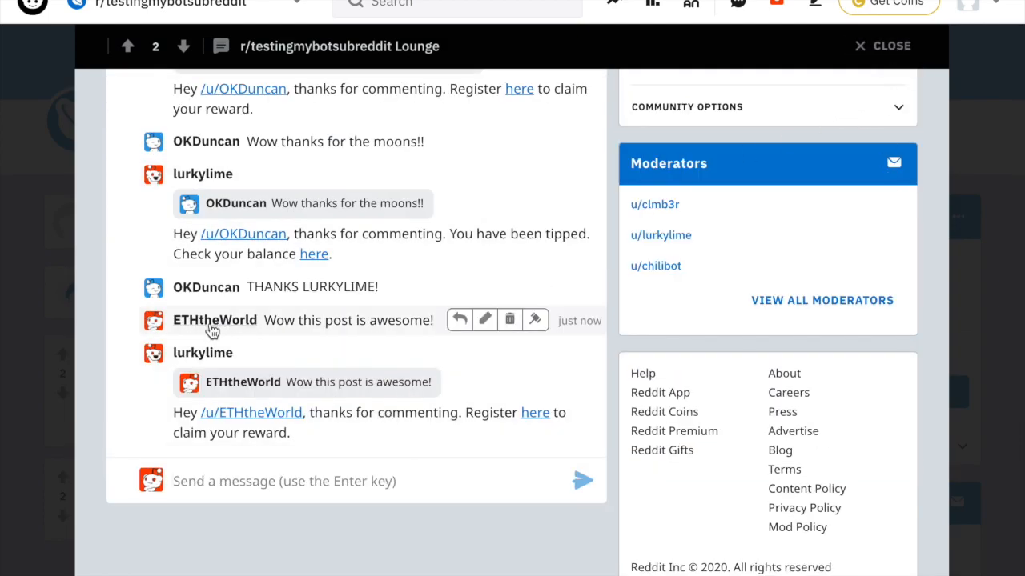
mouse_move(224, 392)
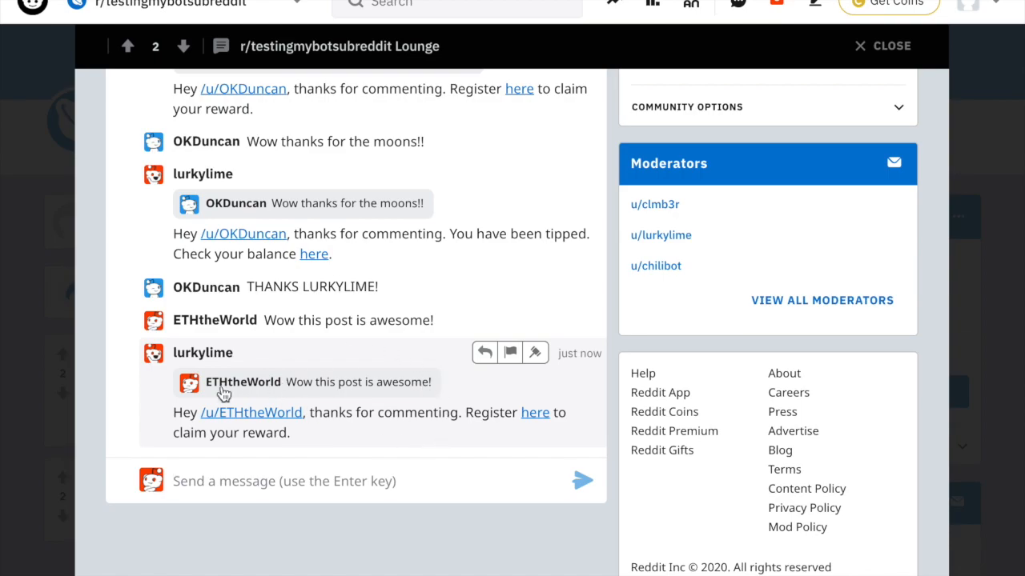
mouse_move(451, 420)
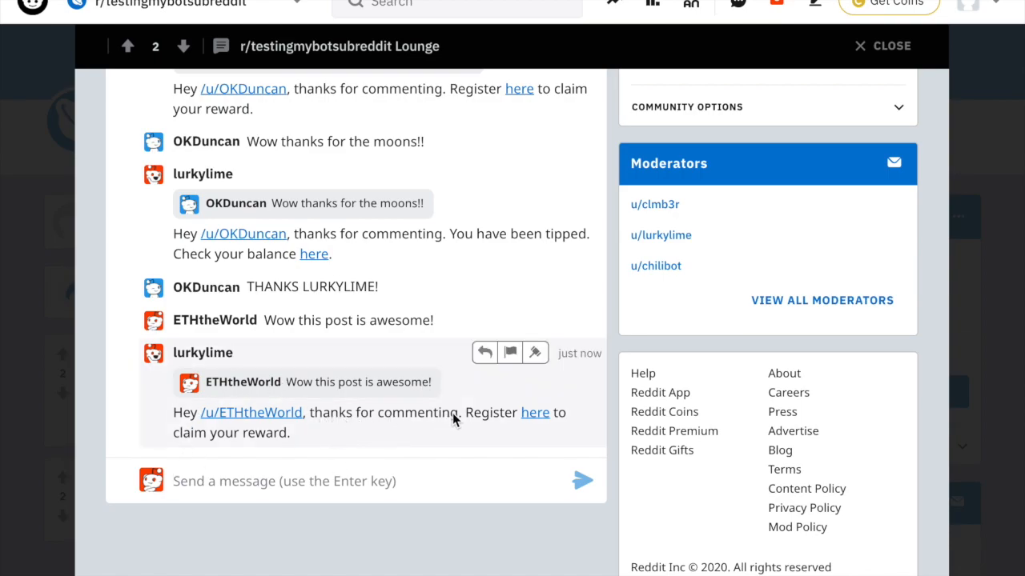
mouse_move(535, 413)
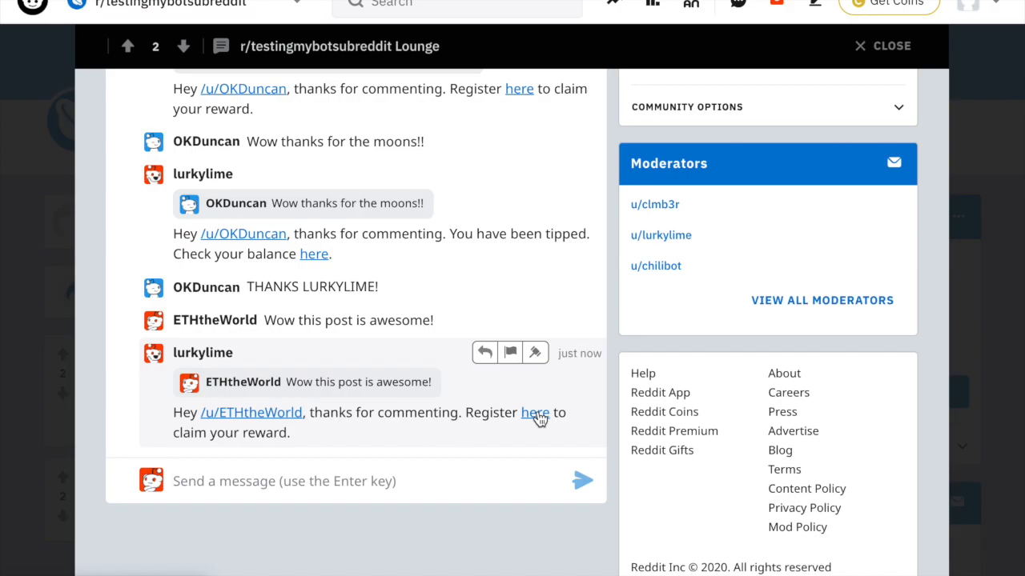
left_click(534, 413)
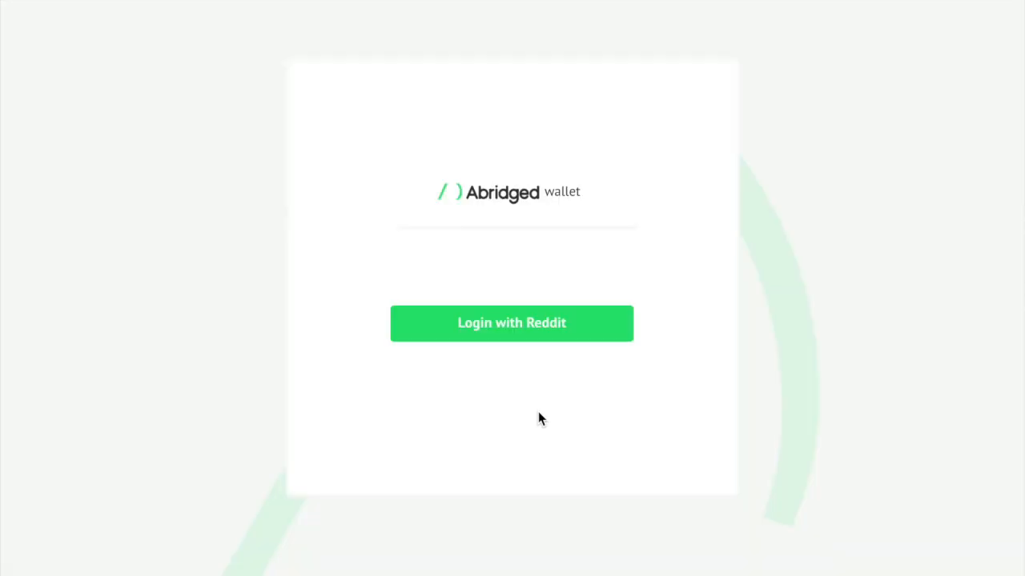
mouse_move(547, 392)
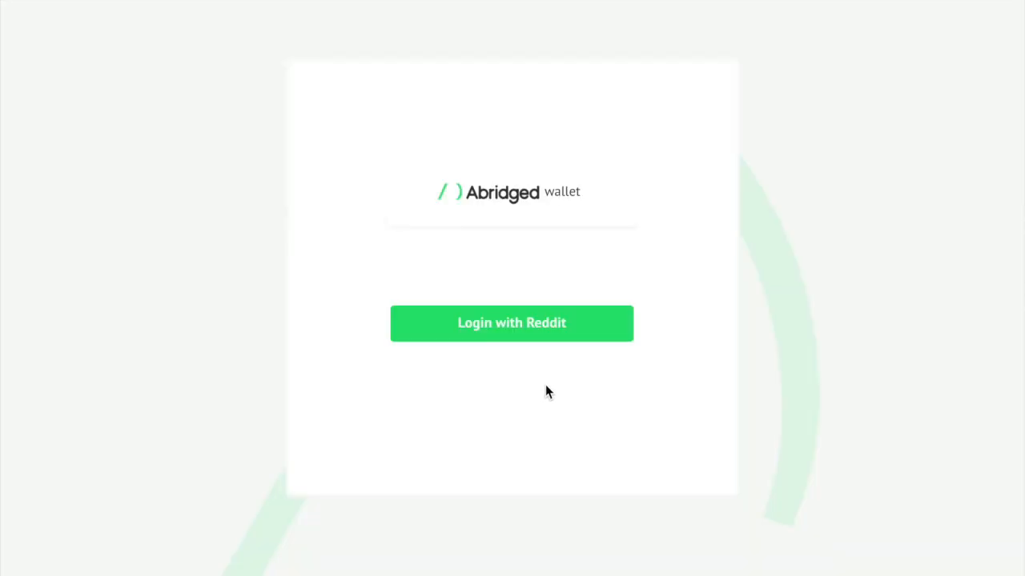
mouse_move(551, 371)
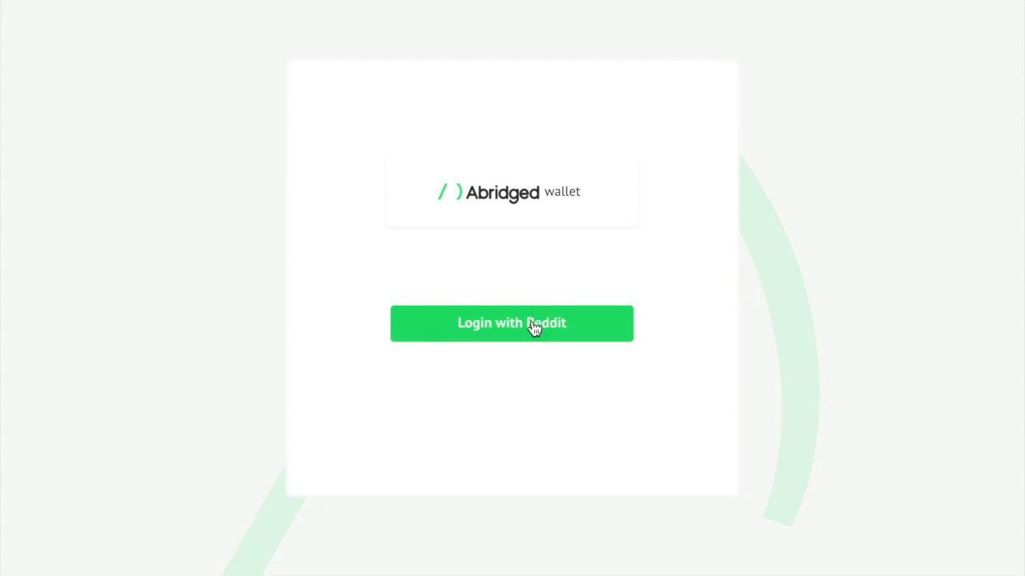
- Sign in to the Abridged wallet using the Reddit account
left_click(512, 323)
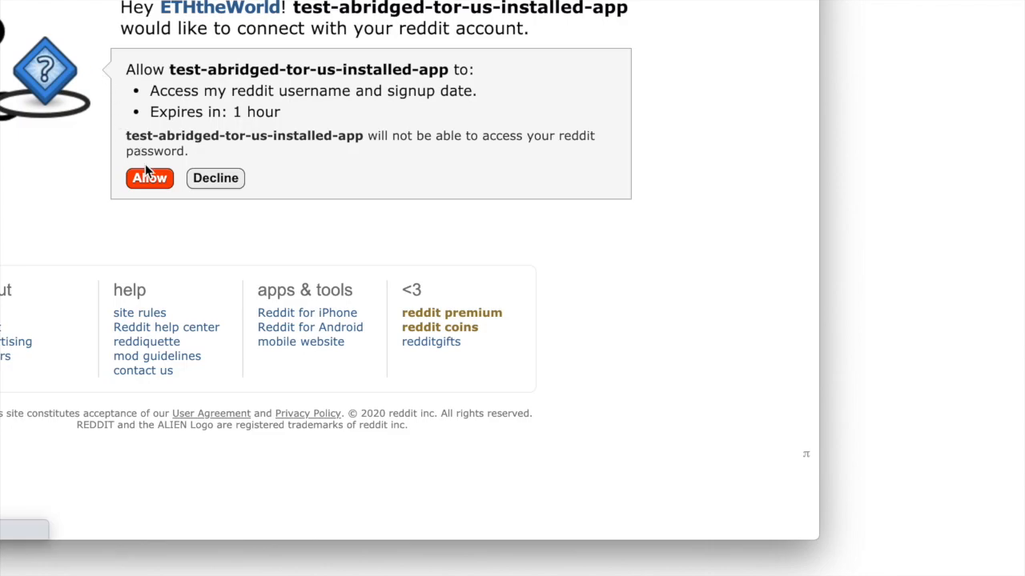
- Allow test-abridged-tor-us-installed-app access, landing in the wallet with 0.010 ETH and 1.000 MOON
left_click(149, 177)
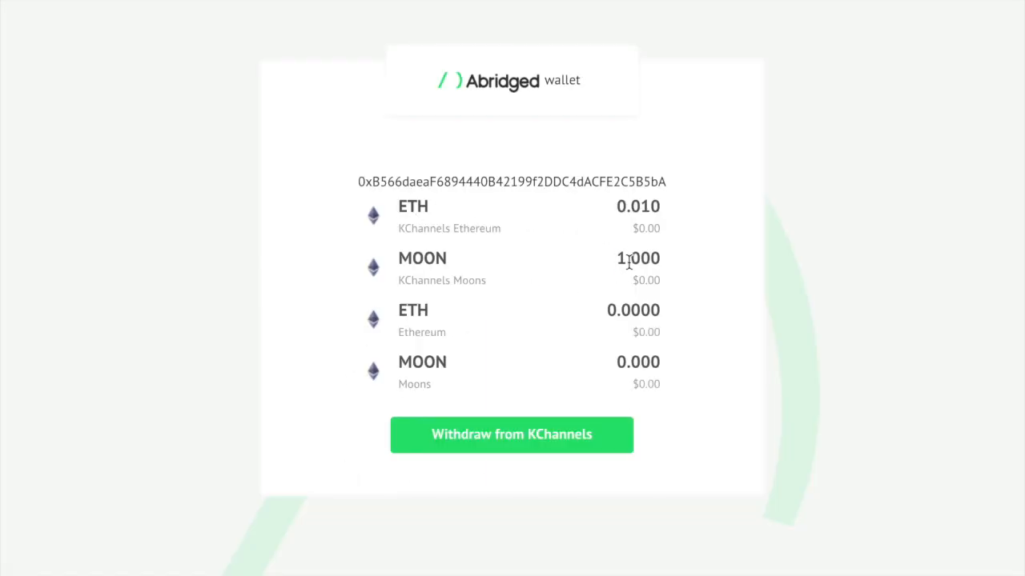
double_click(637, 257)
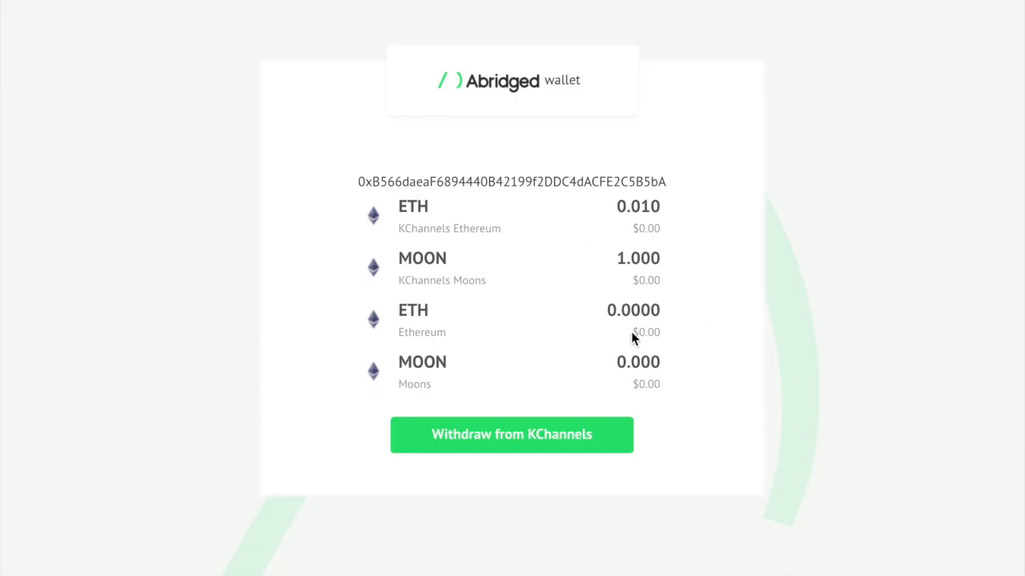
mouse_move(656, 285)
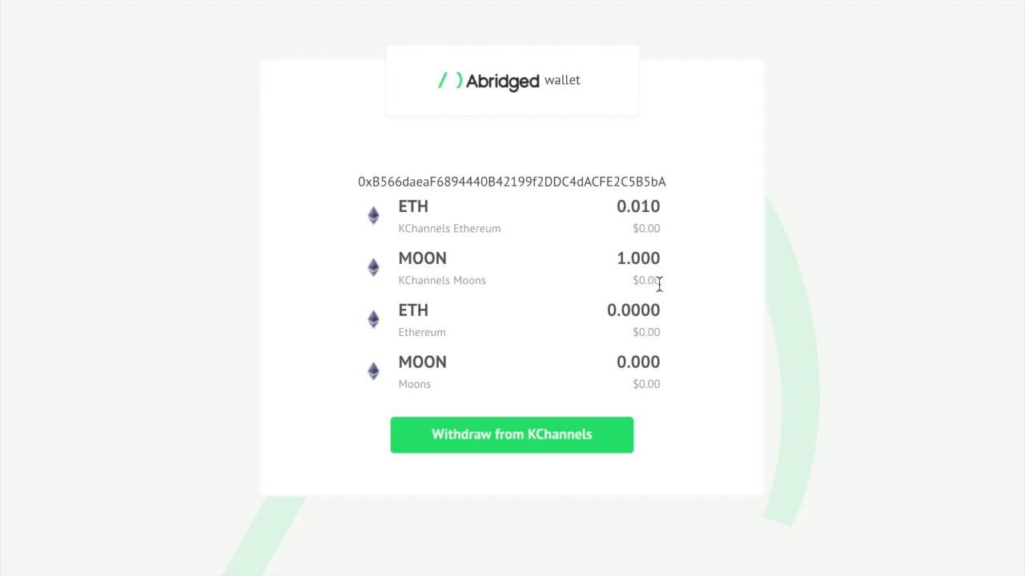
mouse_move(729, 375)
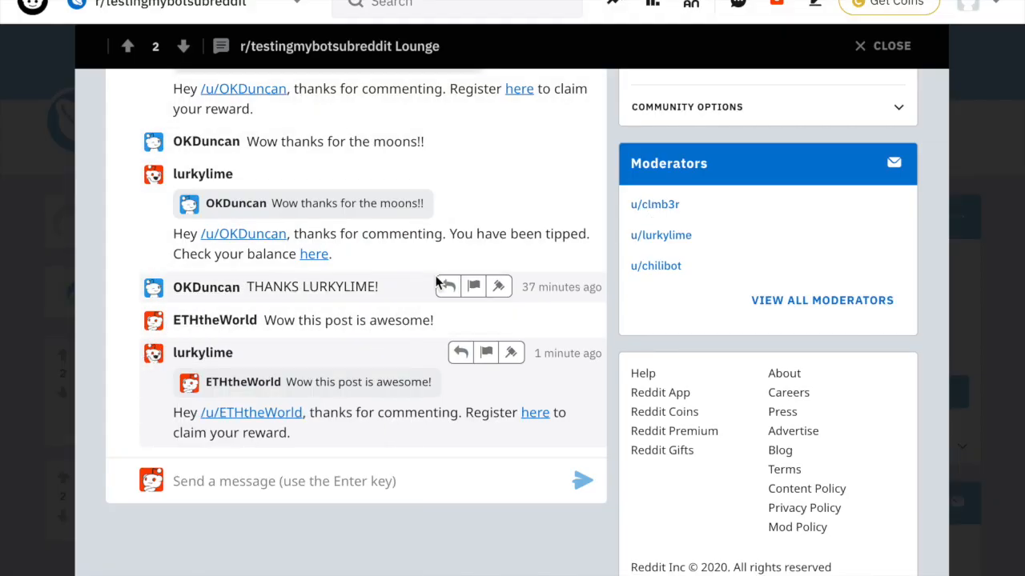
mouse_move(298, 477)
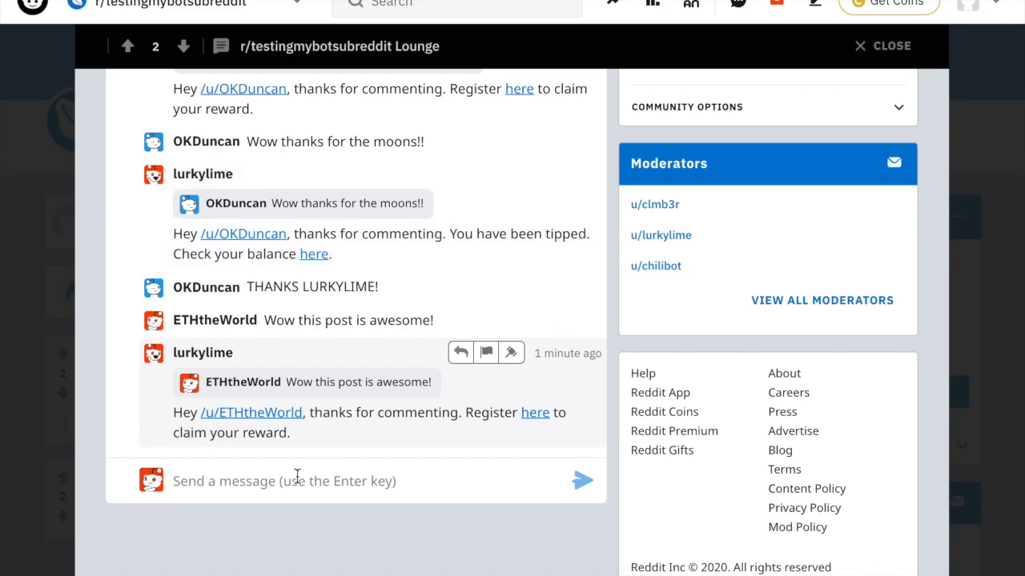
- Send a "Thanks Lurky bot!" message in the Lounge chat
type("Thanks L")
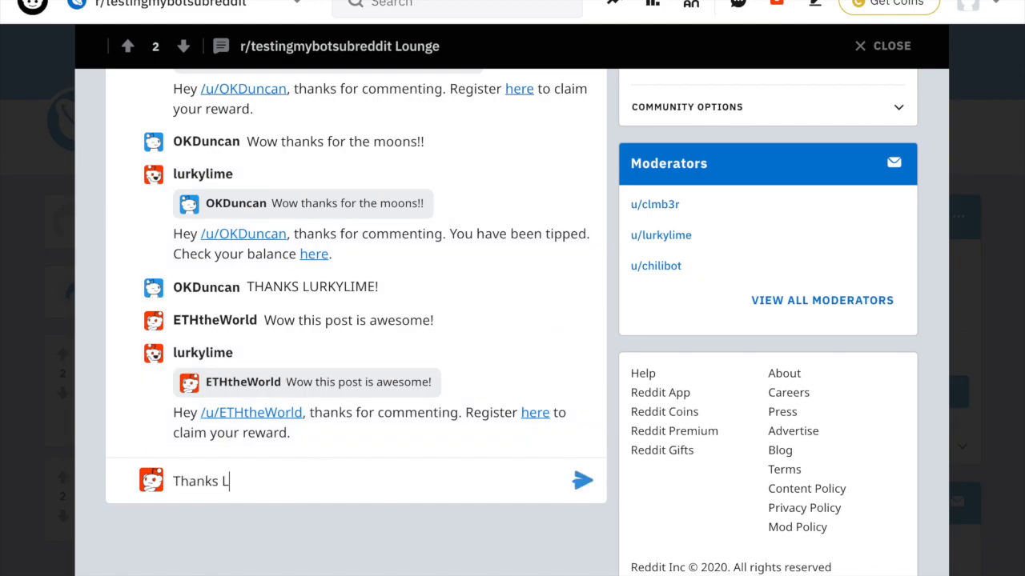
type("urky b")
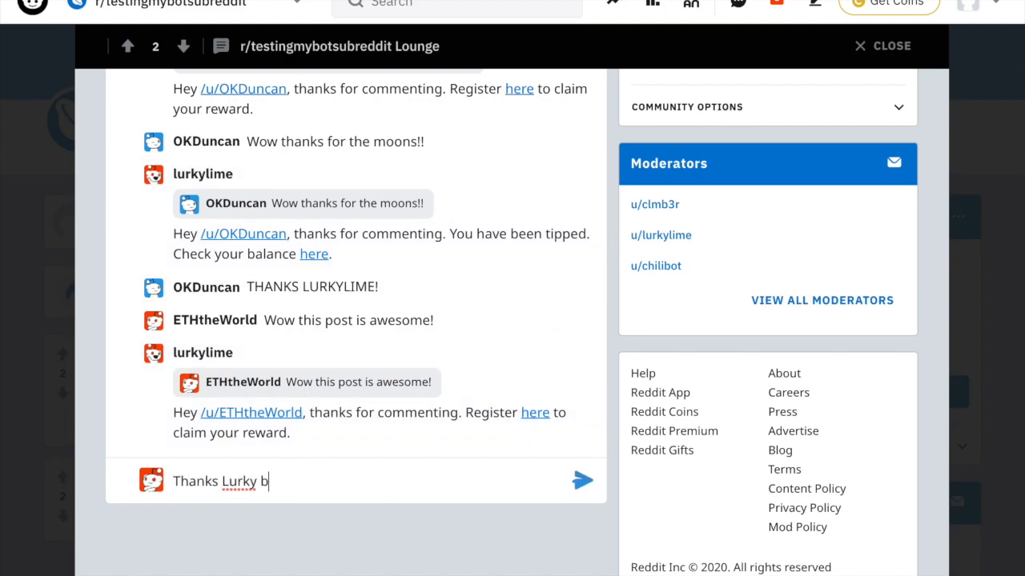
key("Return")
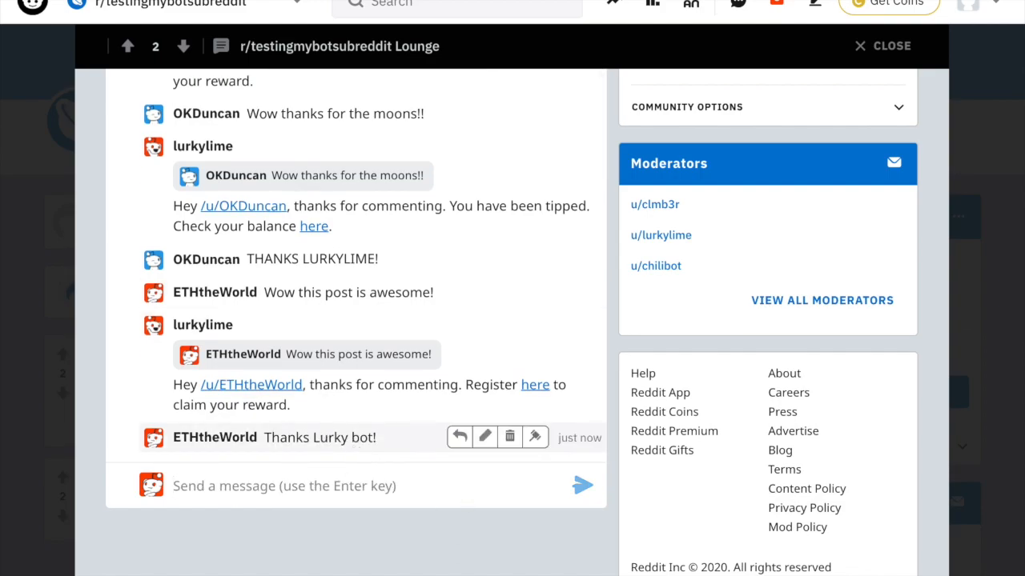
mouse_move(384, 291)
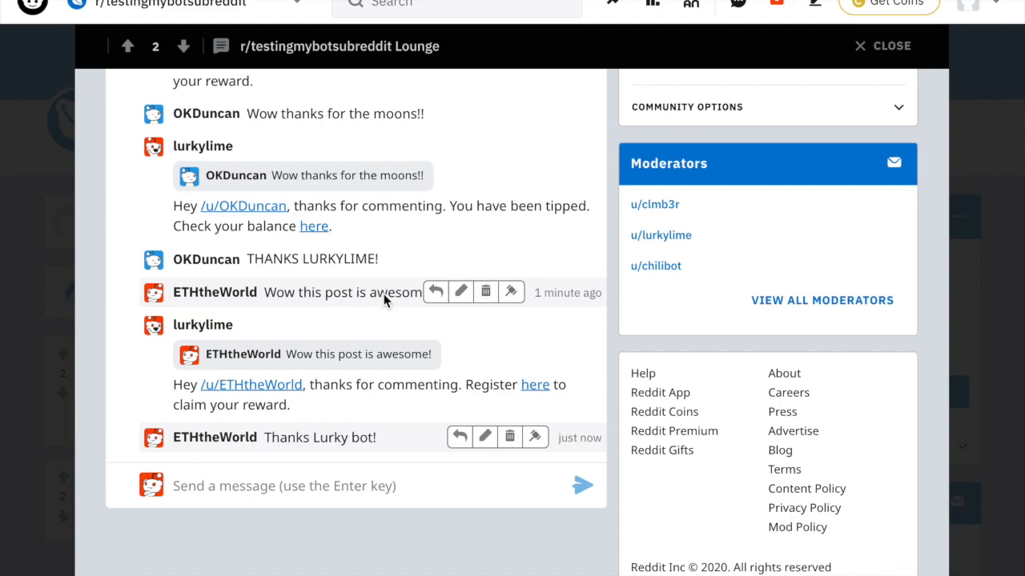
mouse_move(888, 45)
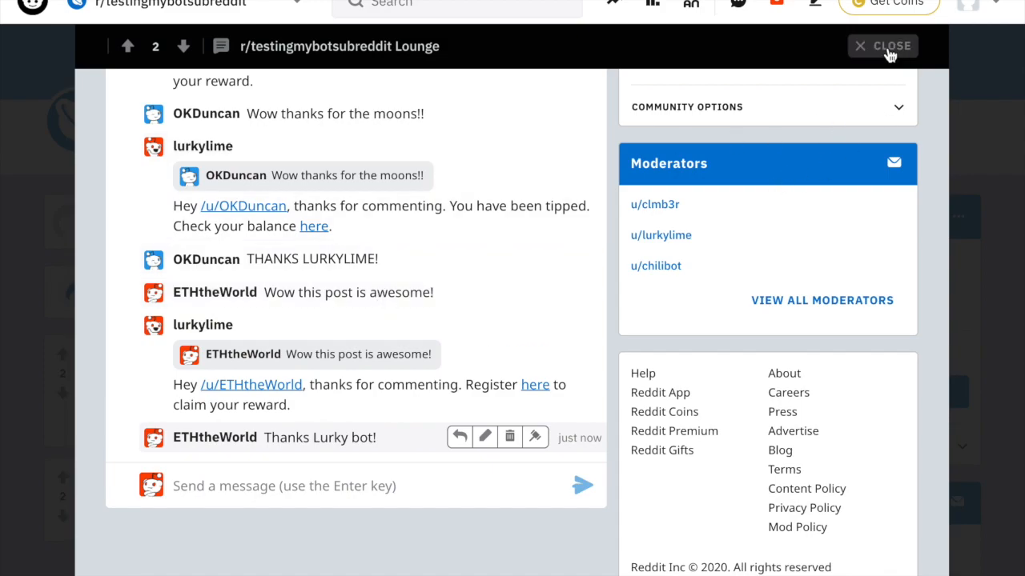
- Close and reopen the r/testingmybotsubreddit Lounge chat to see the bot's reply
left_click(884, 45)
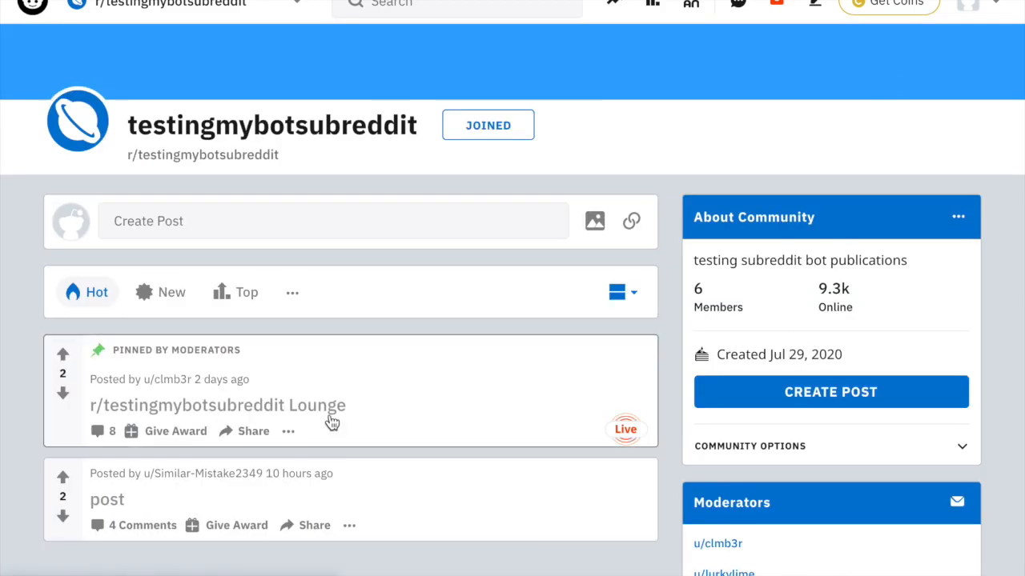
double_click(218, 405)
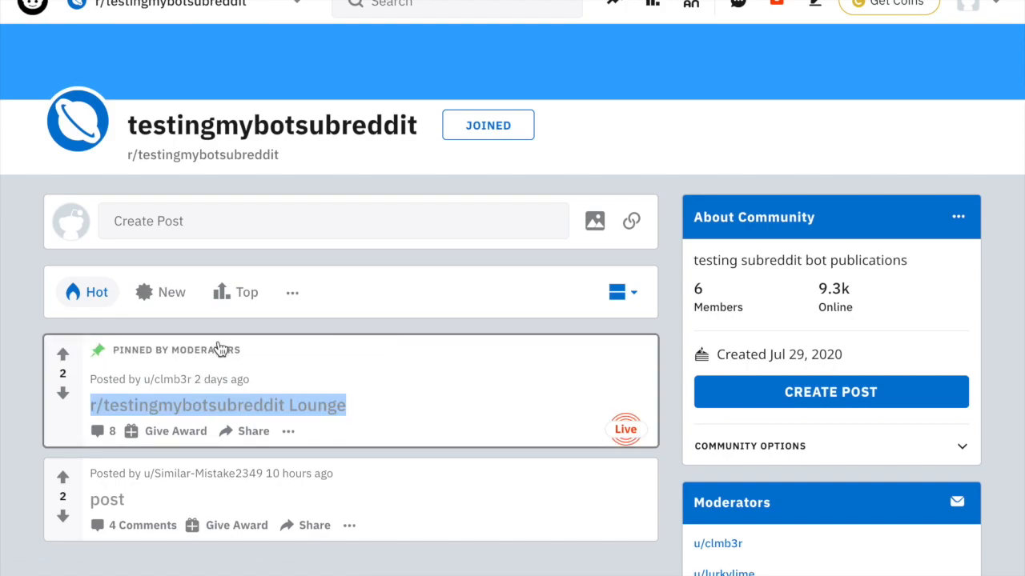
left_click(216, 405)
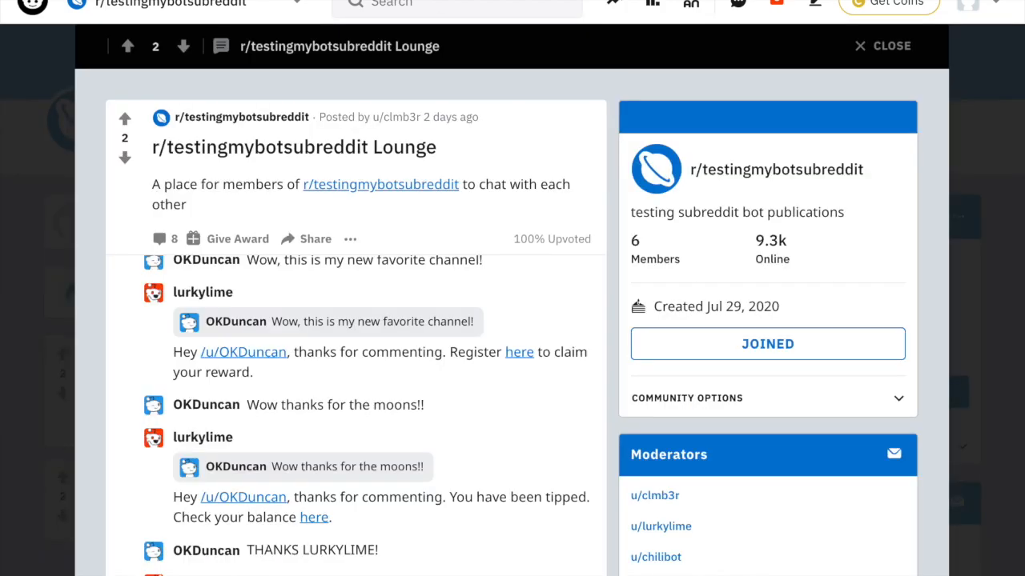
mouse_move(608, 440)
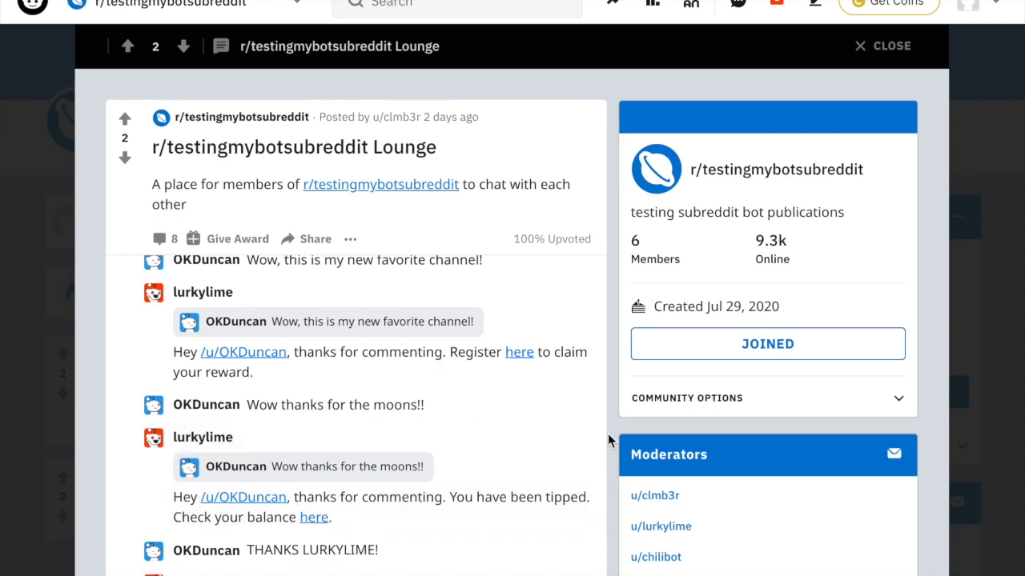
scroll("down", 3)
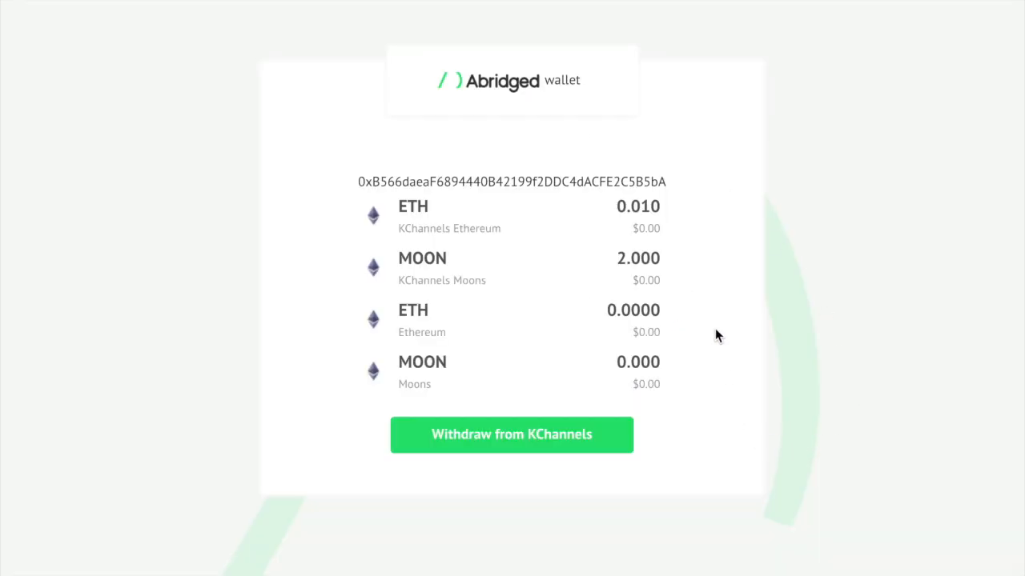
double_click(637, 258)
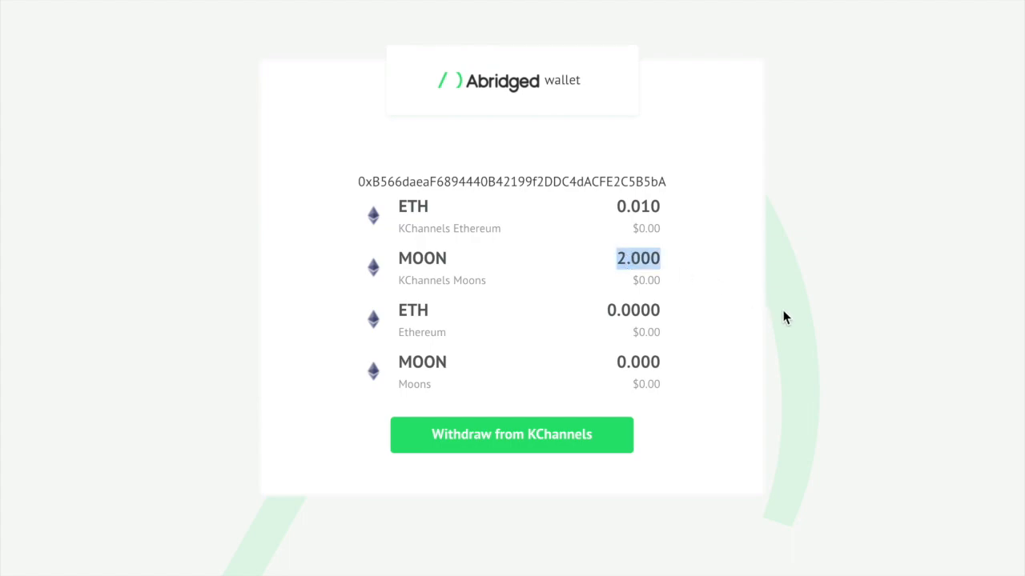
mouse_move(802, 350)
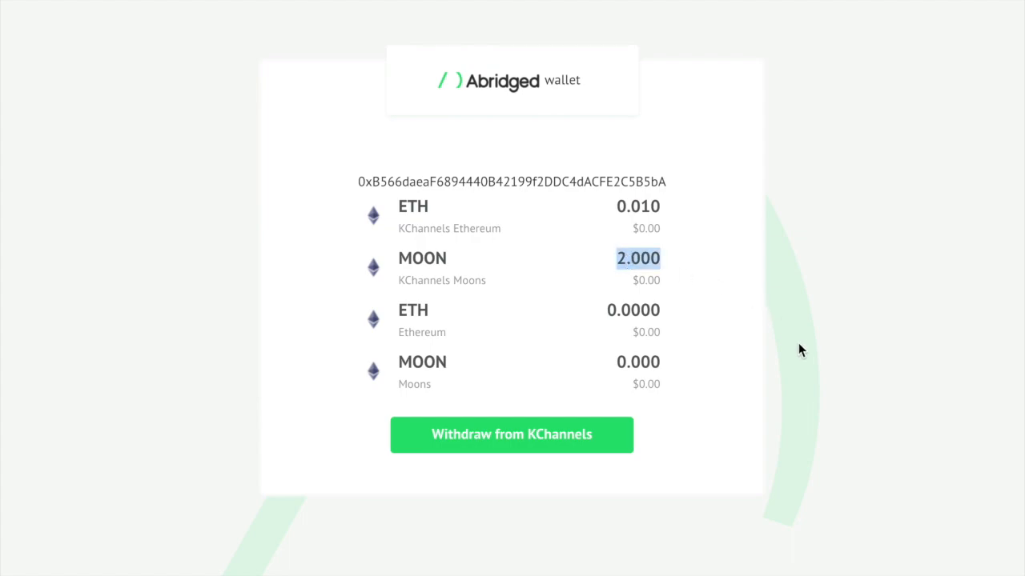
mouse_move(797, 401)
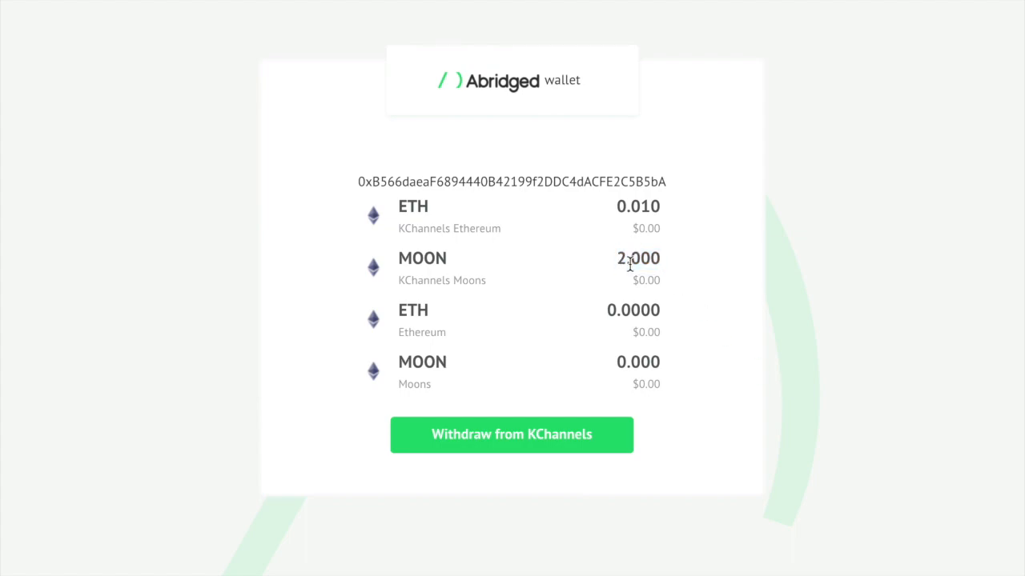
double_click(637, 258)
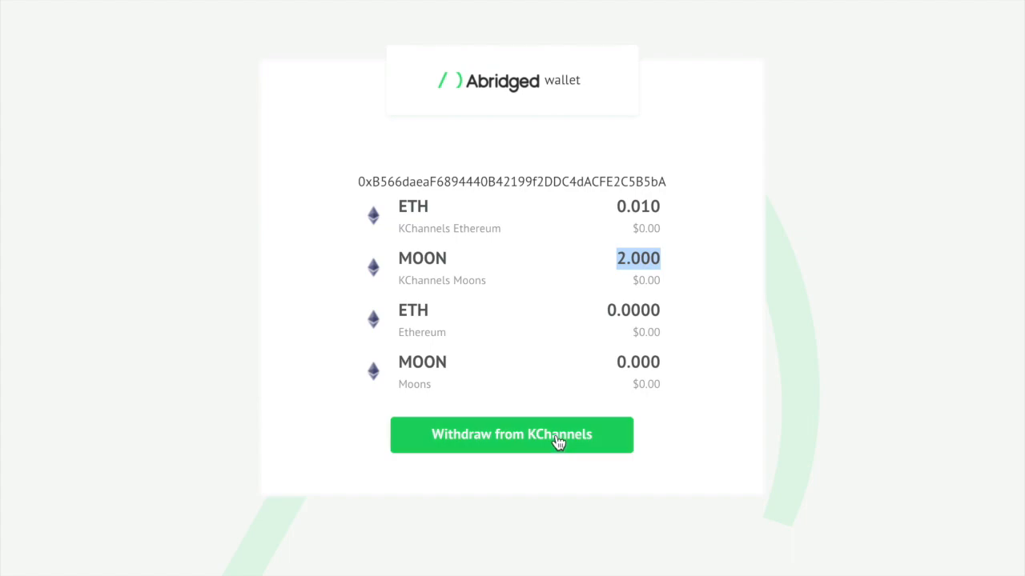
- Withdraw the KChannels funds to Layer 1, leaving 2.000 MOON and 0.0097 ETH on-chain
left_click(510, 435)
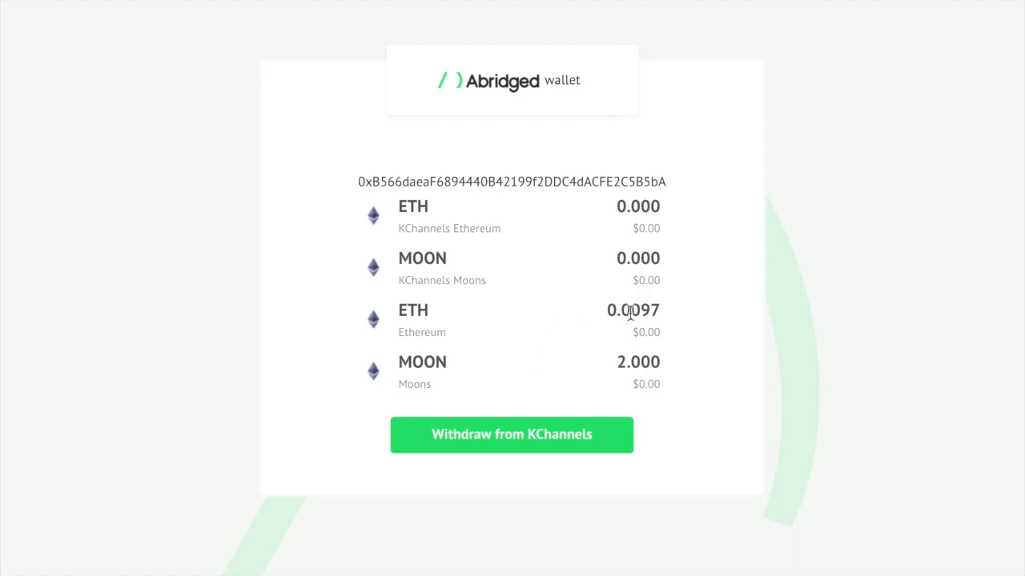
mouse_move(640, 294)
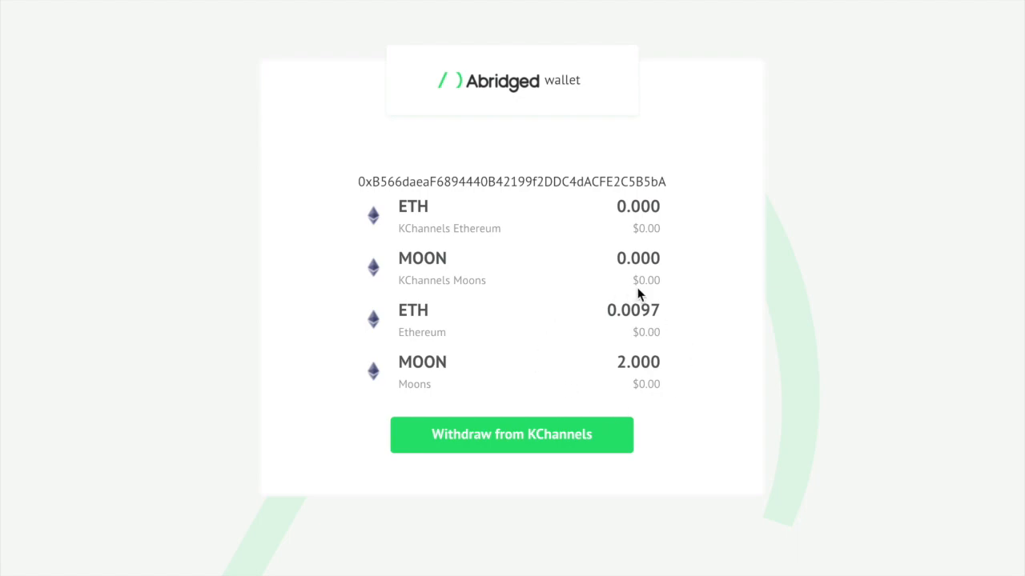
mouse_move(702, 417)
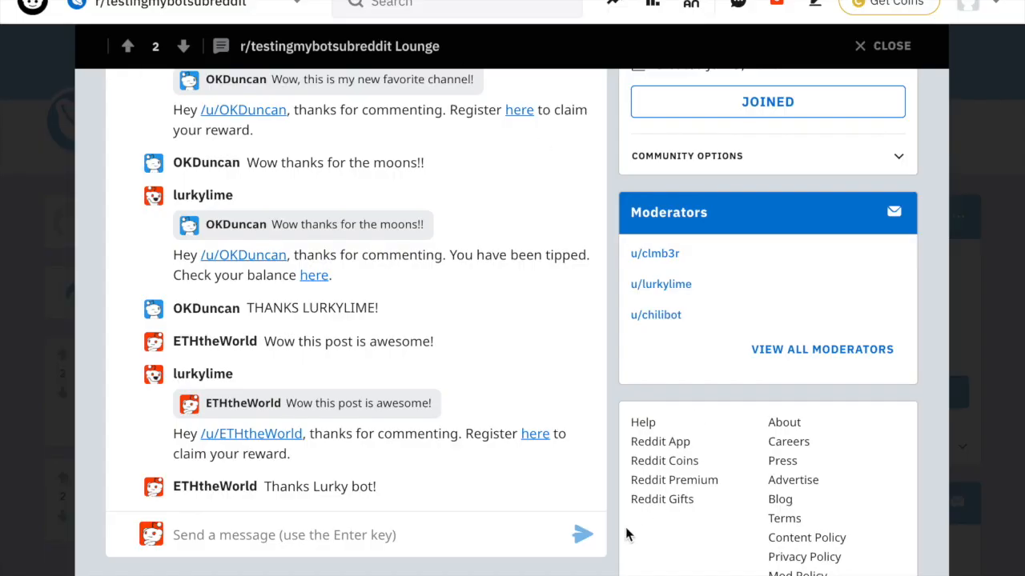
mouse_move(413, 535)
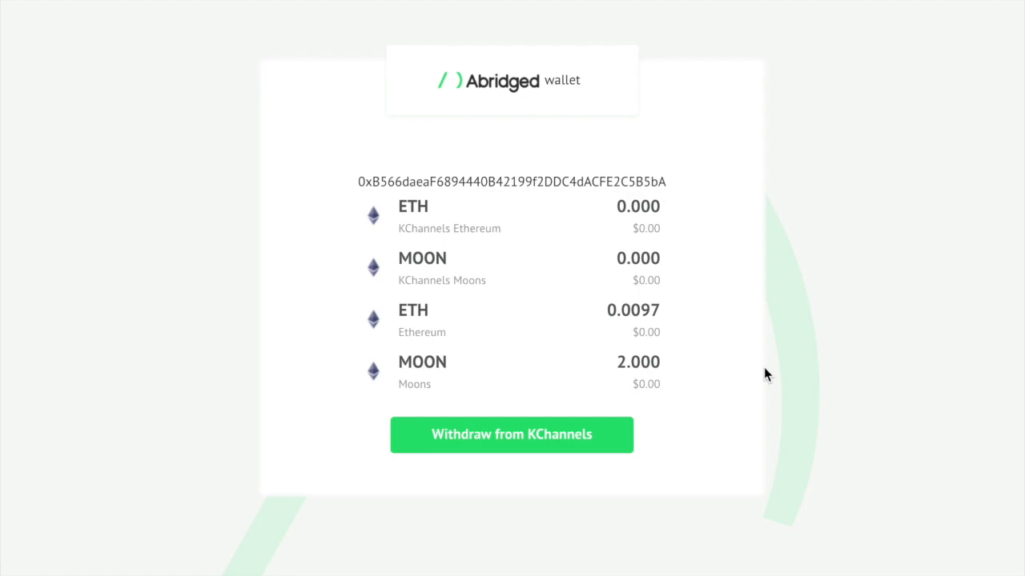
mouse_move(771, 368)
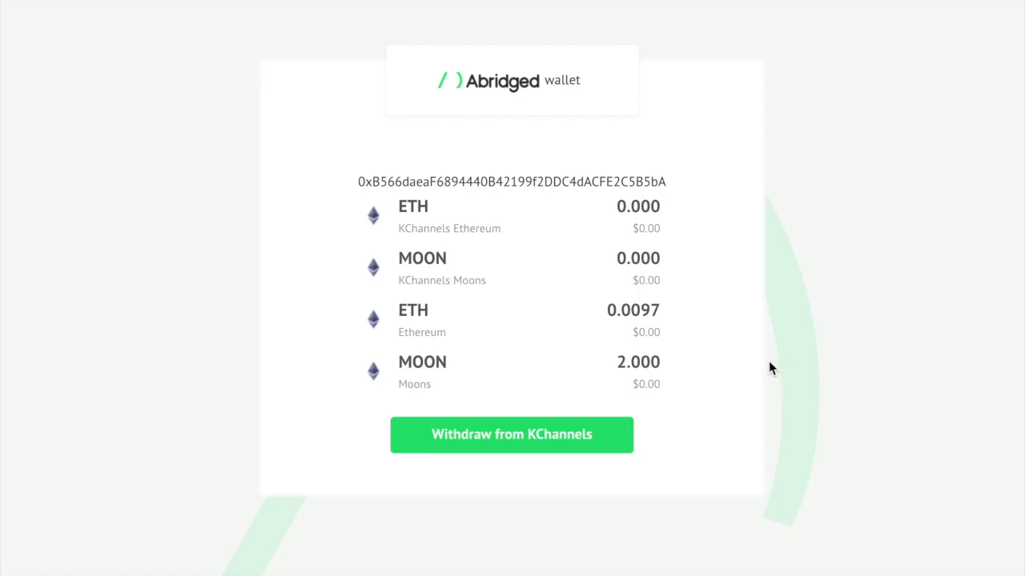
mouse_move(675, 375)
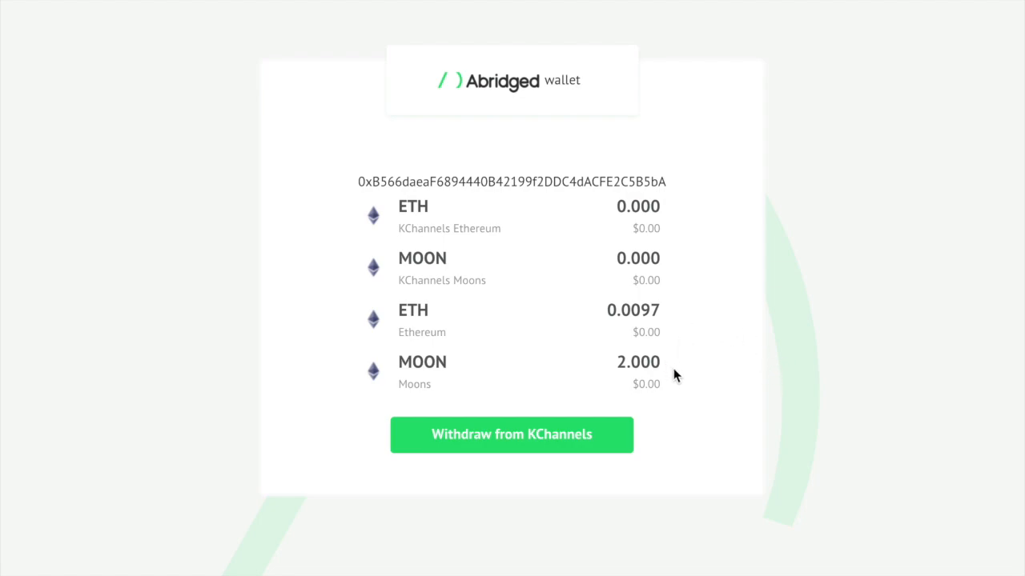
double_click(637, 362)
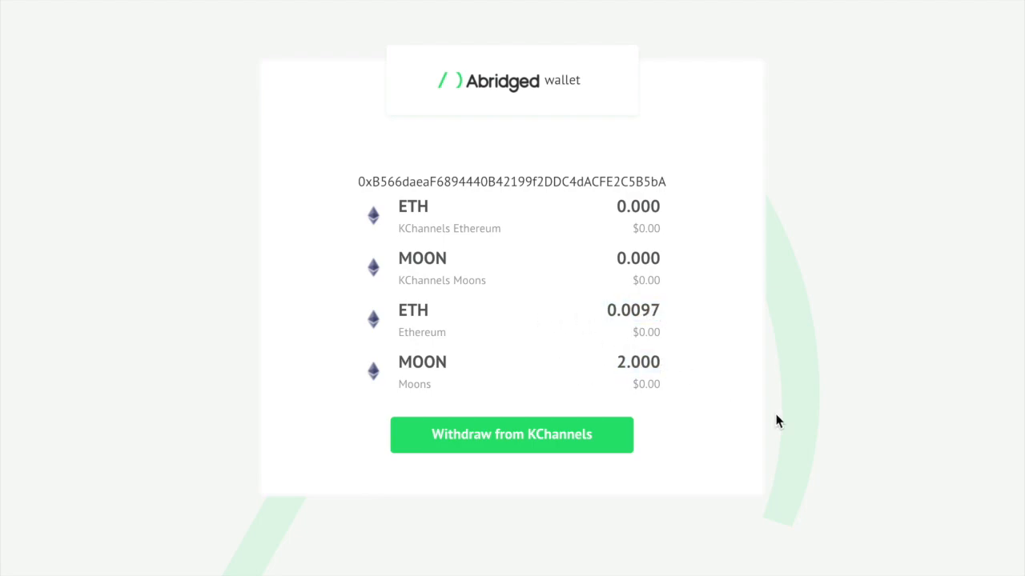
mouse_move(633, 335)
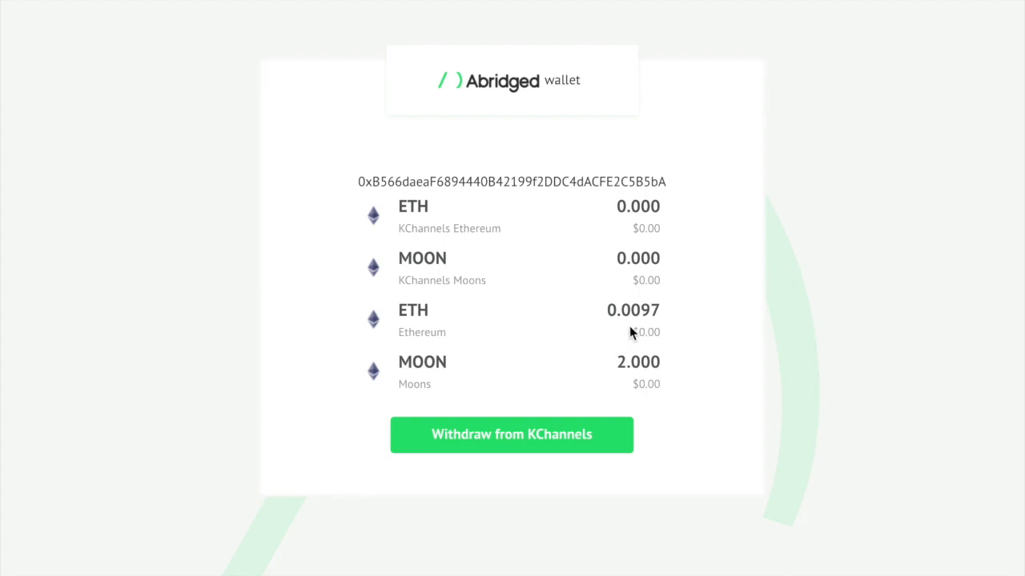
mouse_move(659, 355)
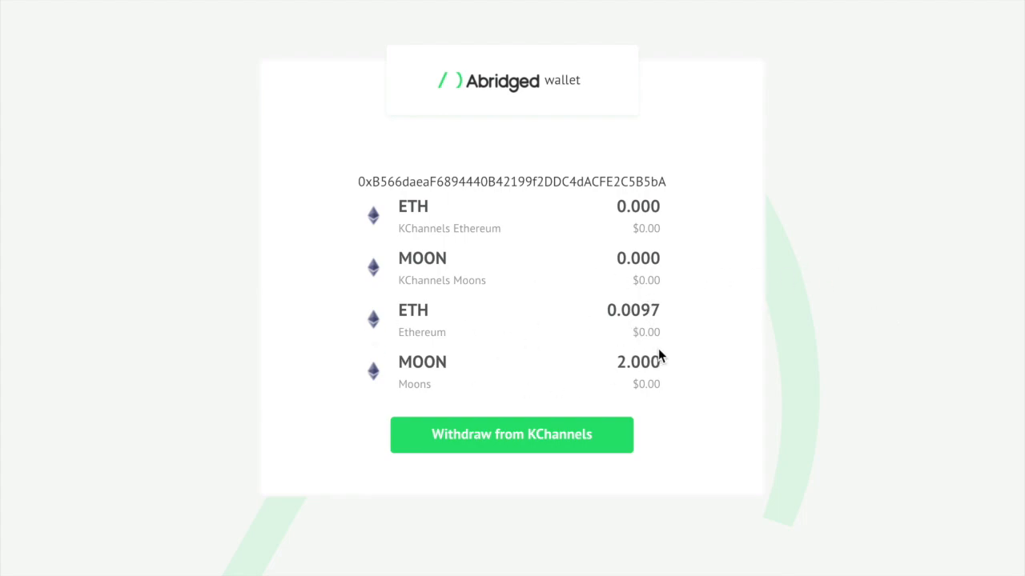
mouse_move(671, 352)
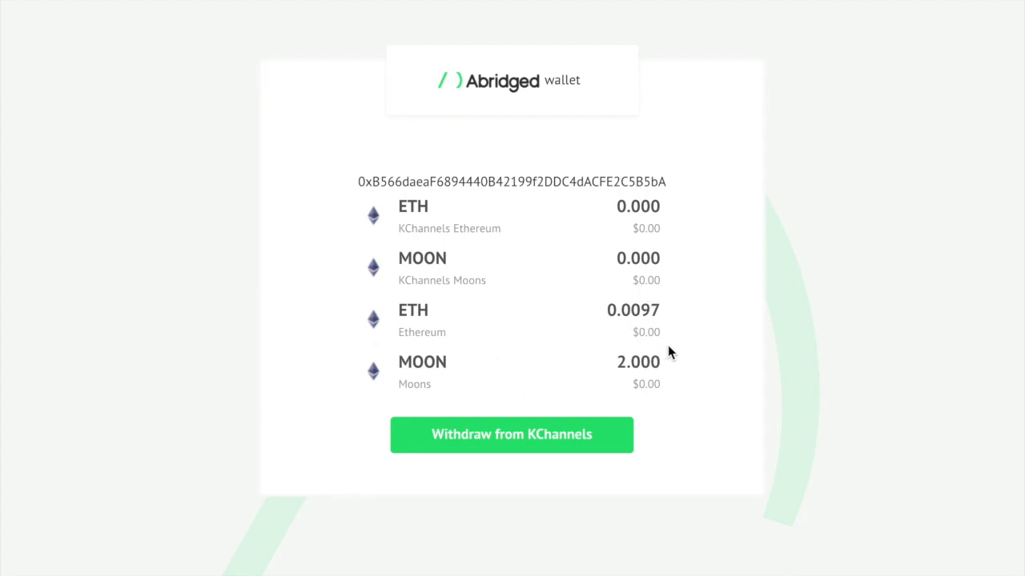
mouse_move(810, 394)
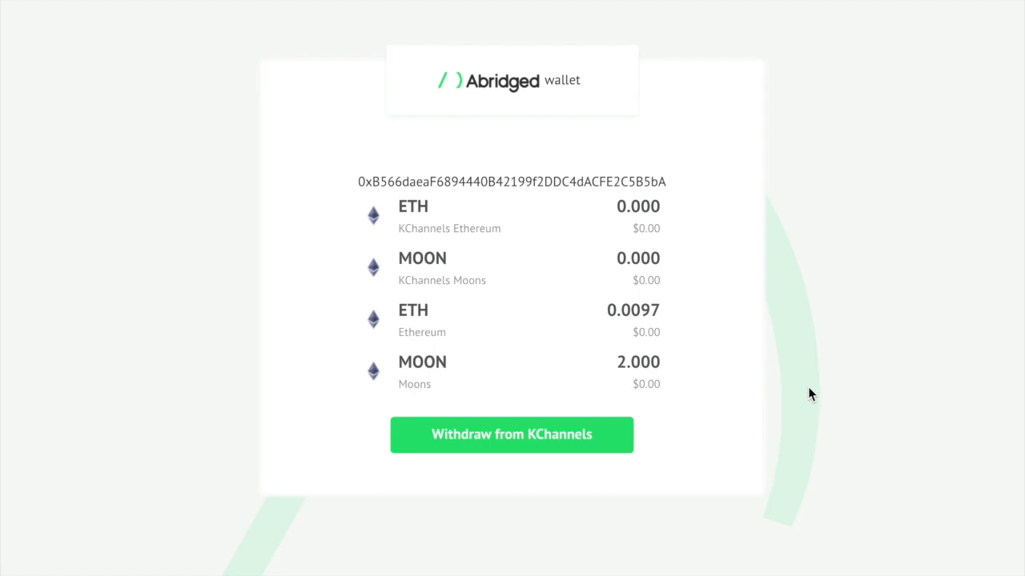
mouse_move(760, 426)
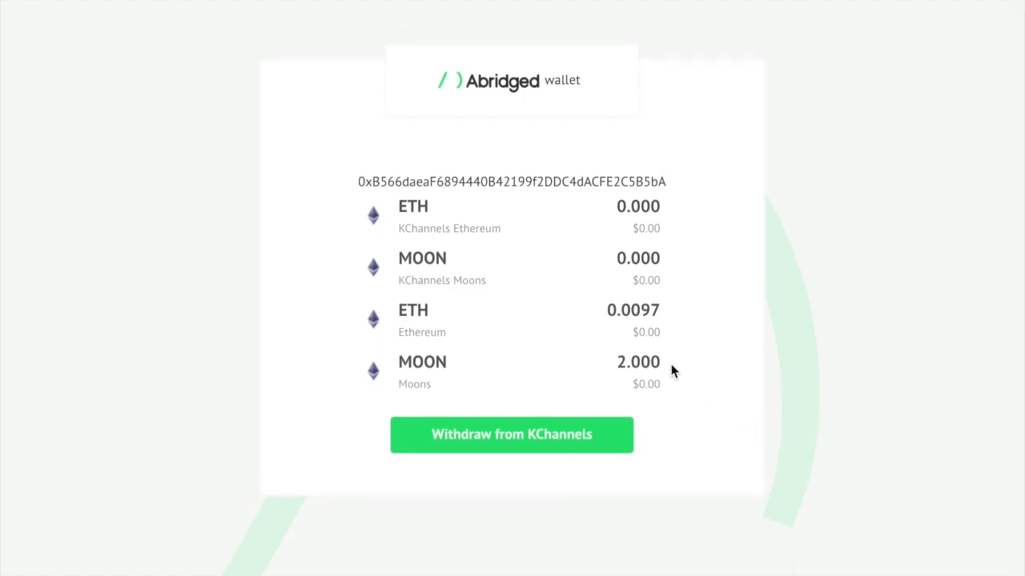
mouse_move(568, 383)
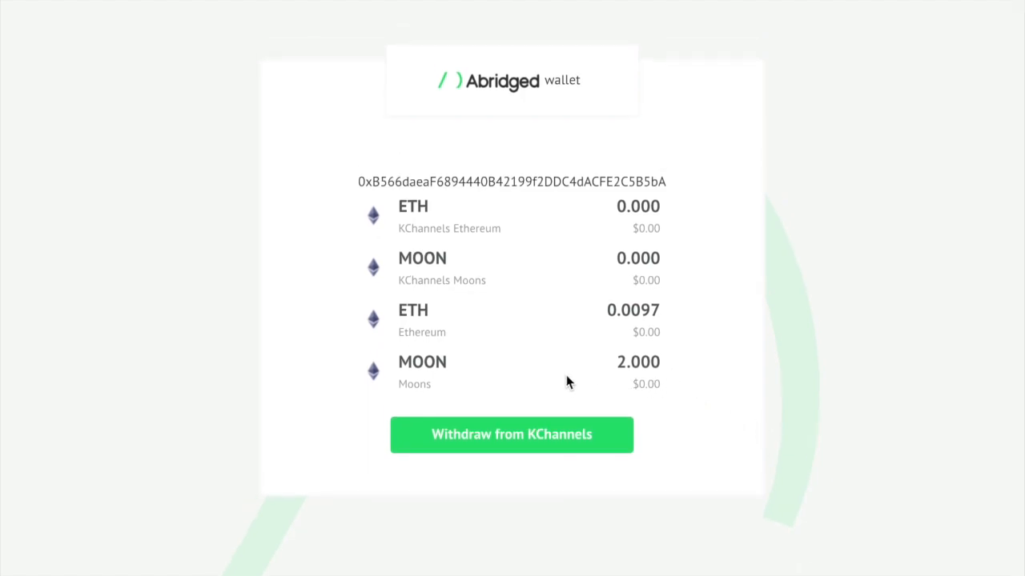
mouse_move(666, 400)
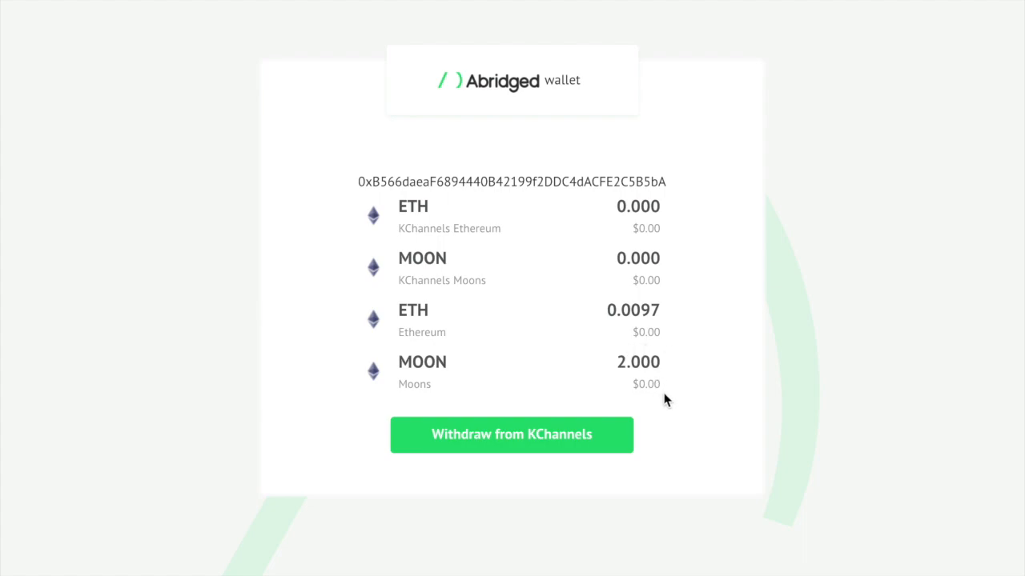
mouse_move(314, 110)
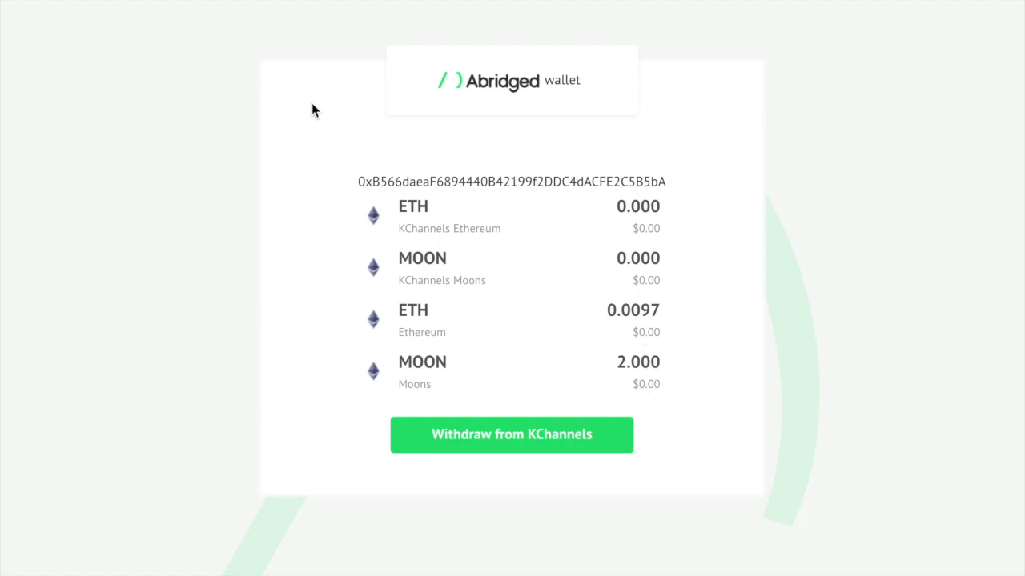